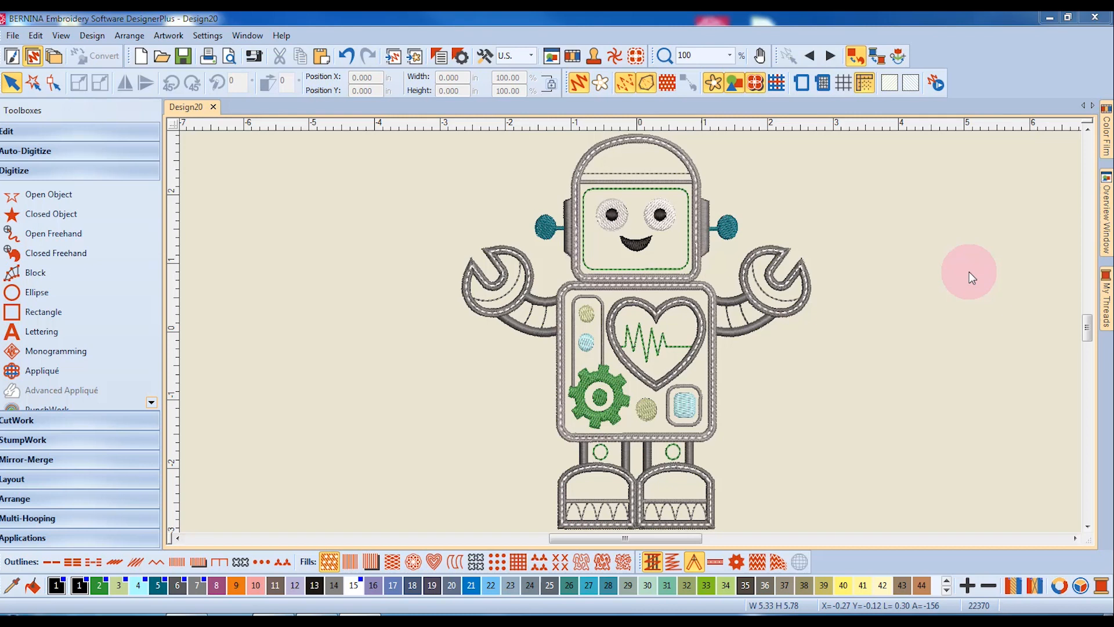
pyautogui.moveTo(962, 246)
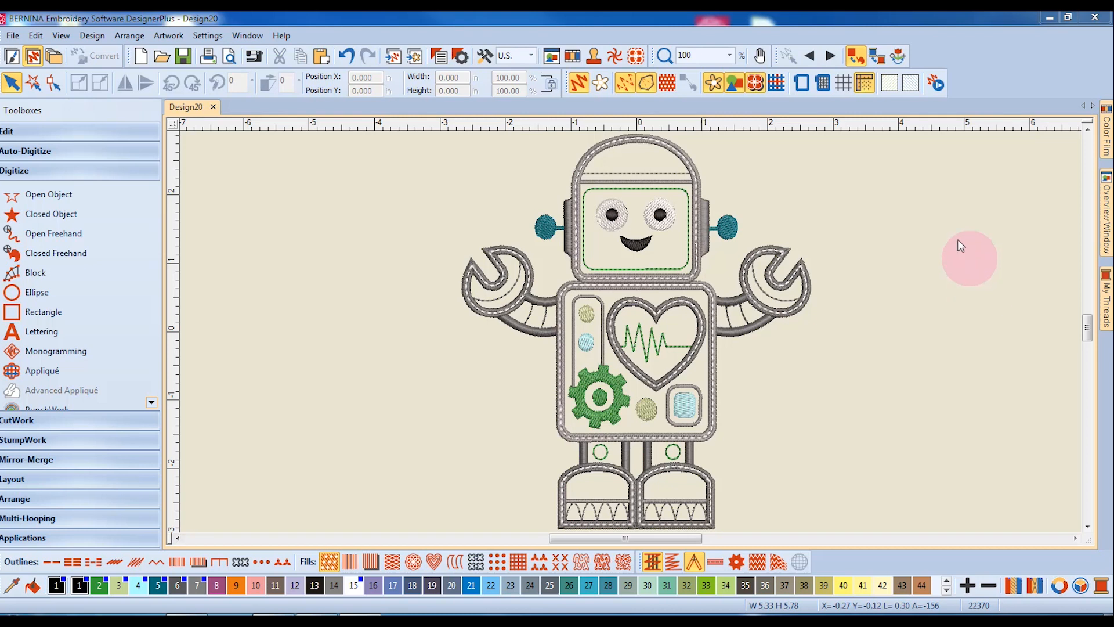
# - Open the Design menu to reach the Background option
pyautogui.click(92, 35)
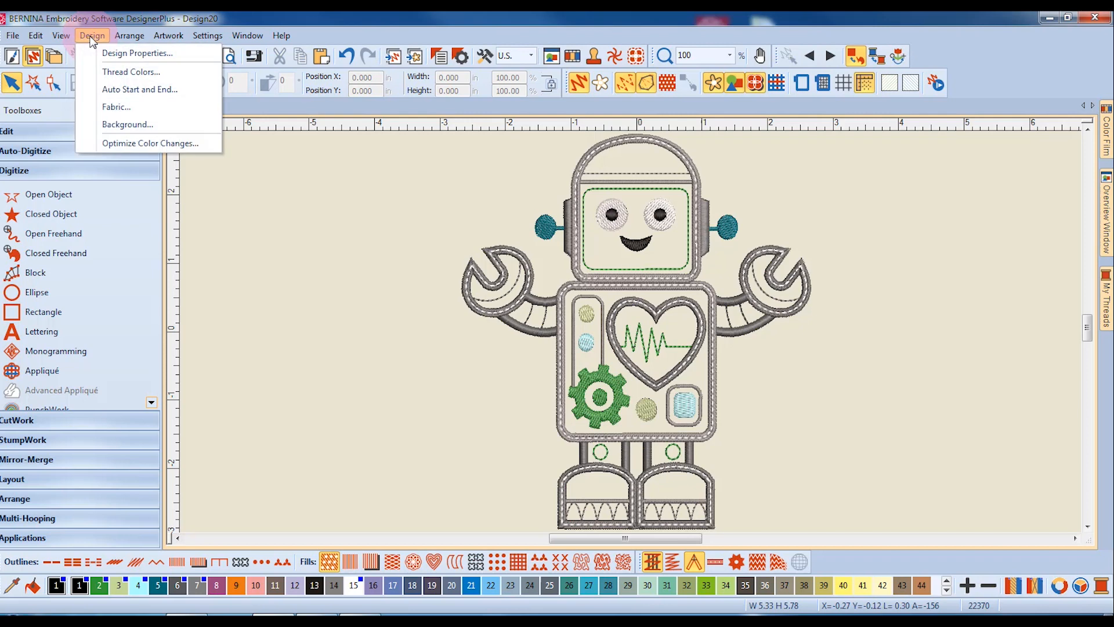
pyautogui.moveTo(128, 124)
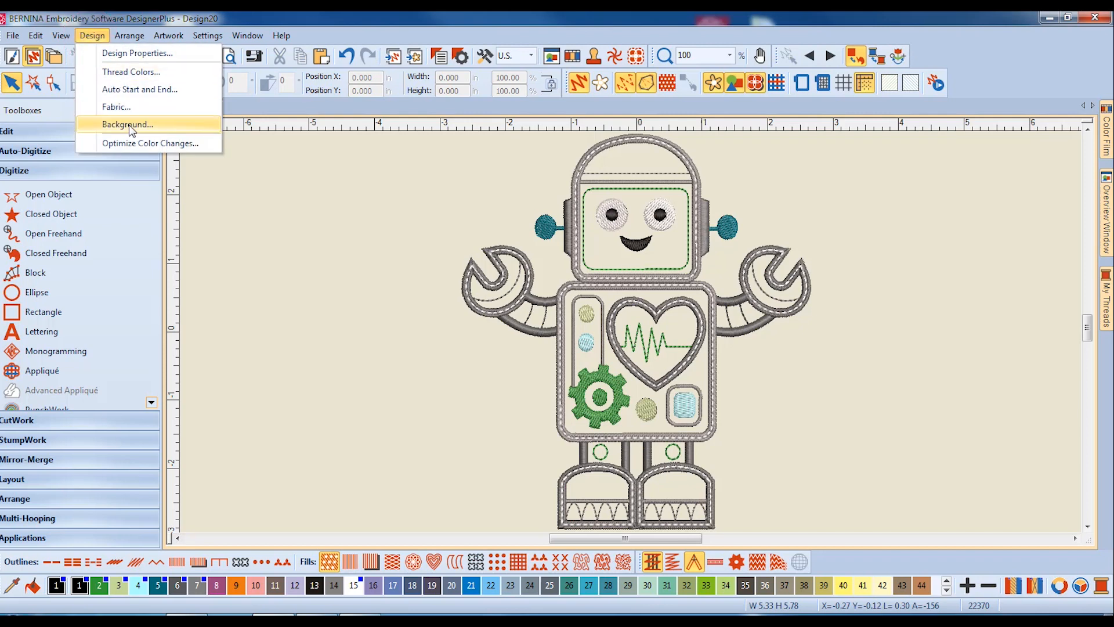
# - Set the background to the Factory article Kids T-Shirt Short Sleeves (Front), coloured green
pyautogui.click(128, 124)
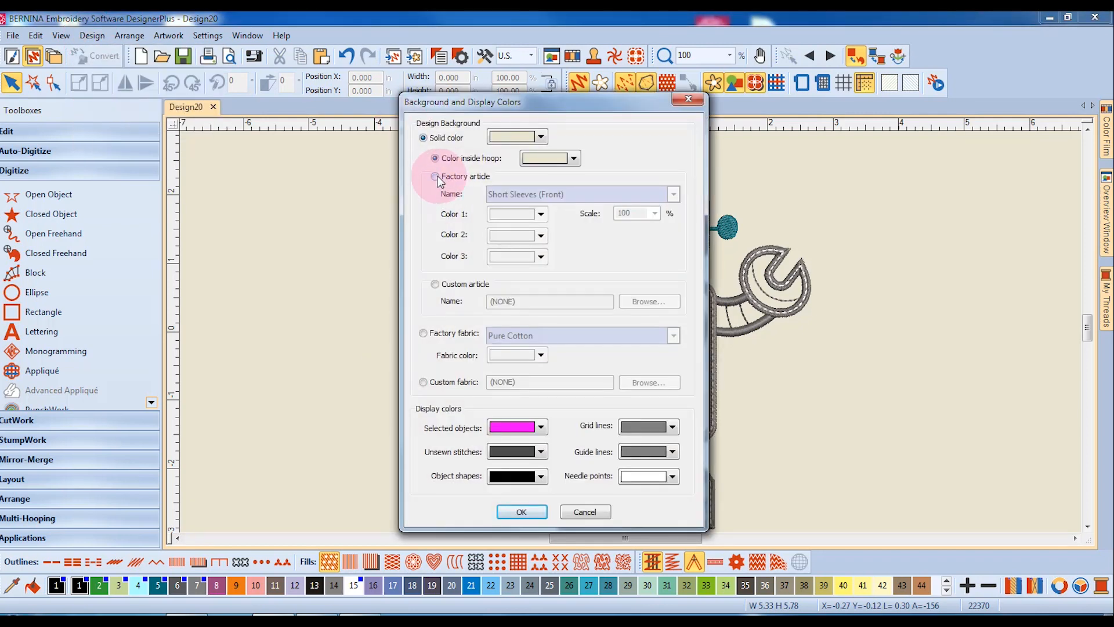
pyautogui.click(435, 176)
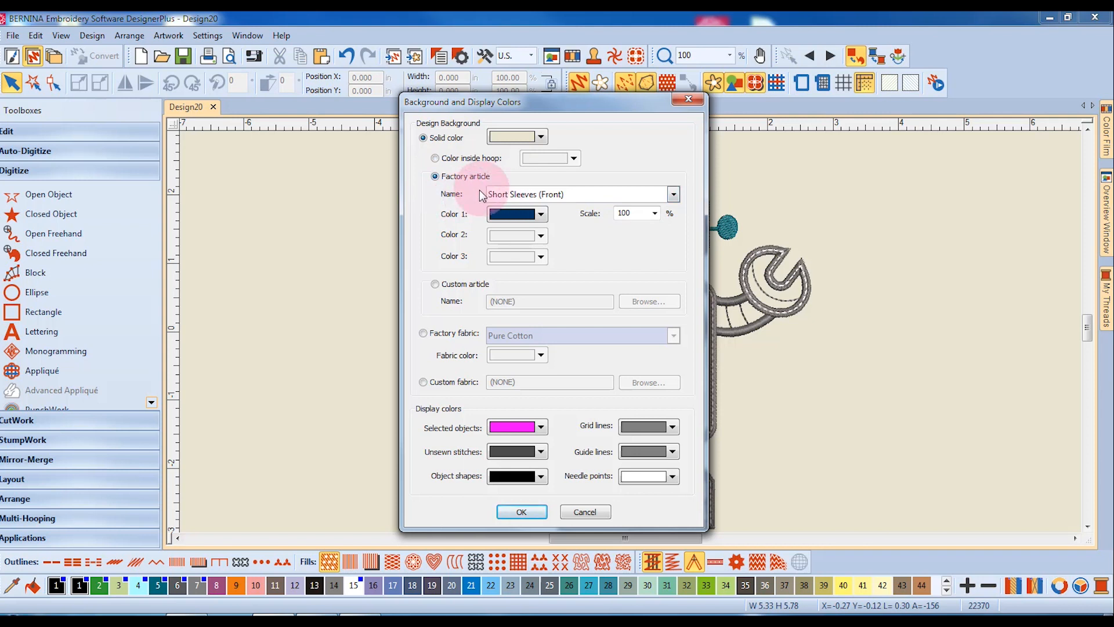
pyautogui.moveTo(674, 194)
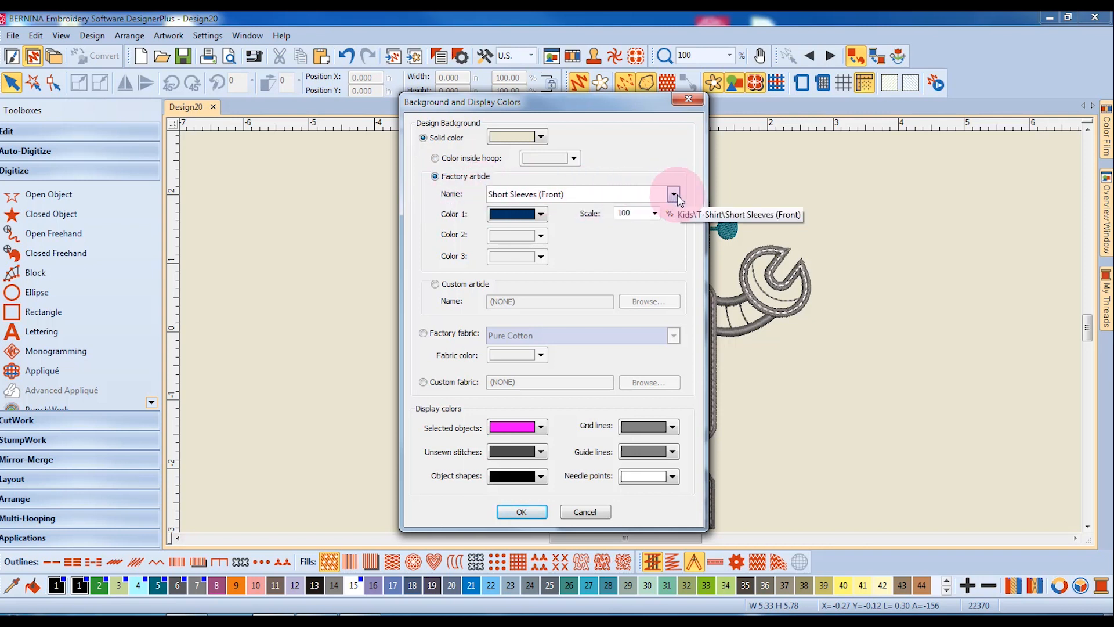
pyautogui.click(672, 194)
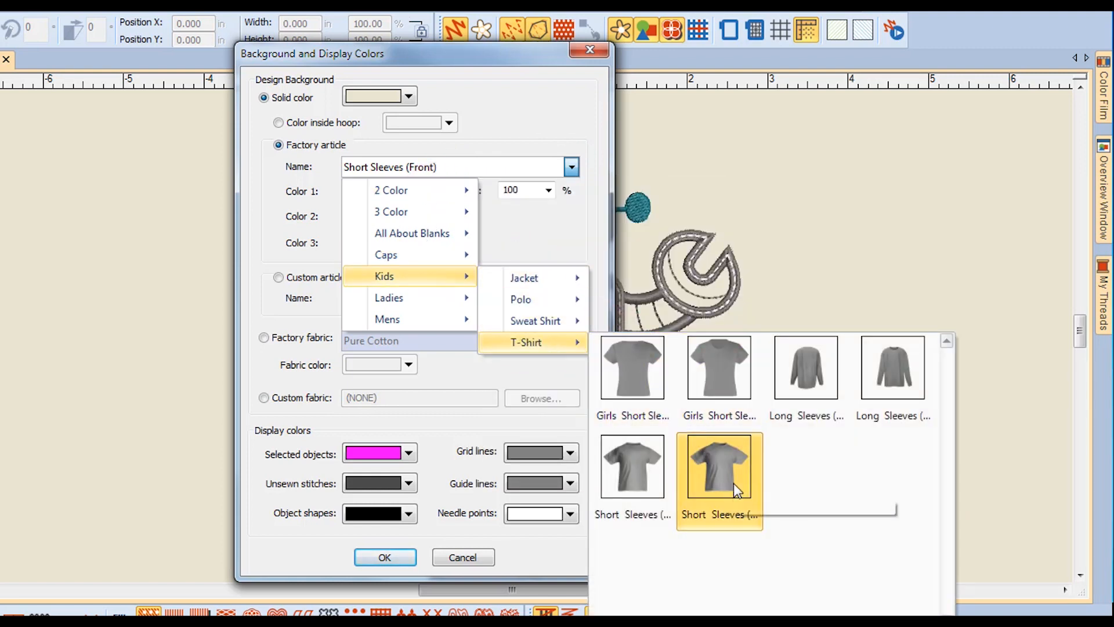
pyautogui.moveTo(724, 483)
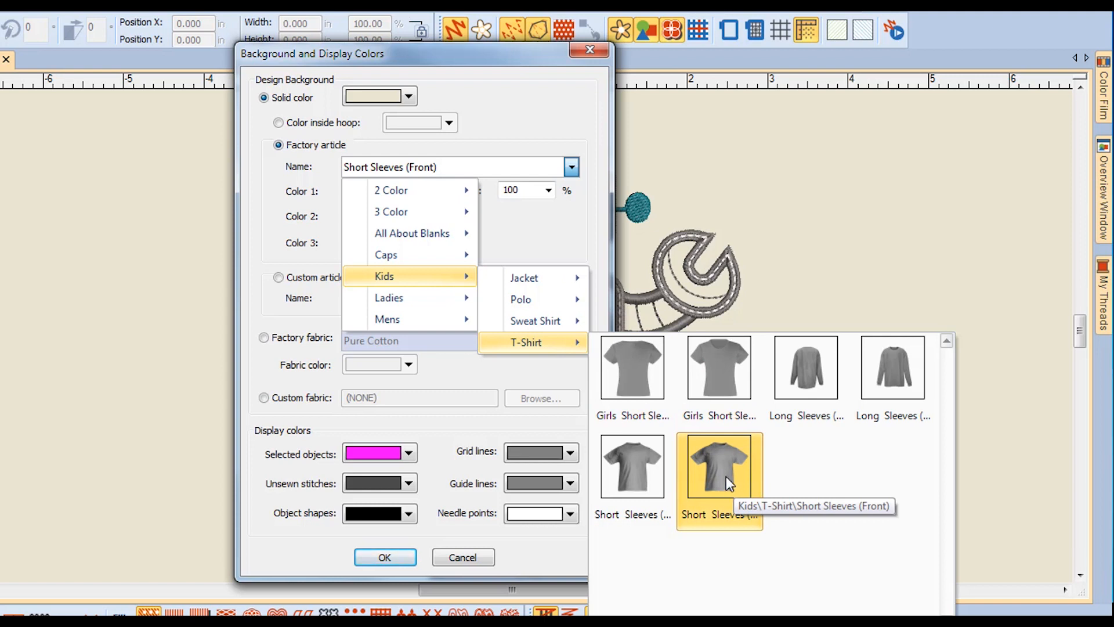
pyautogui.click(718, 465)
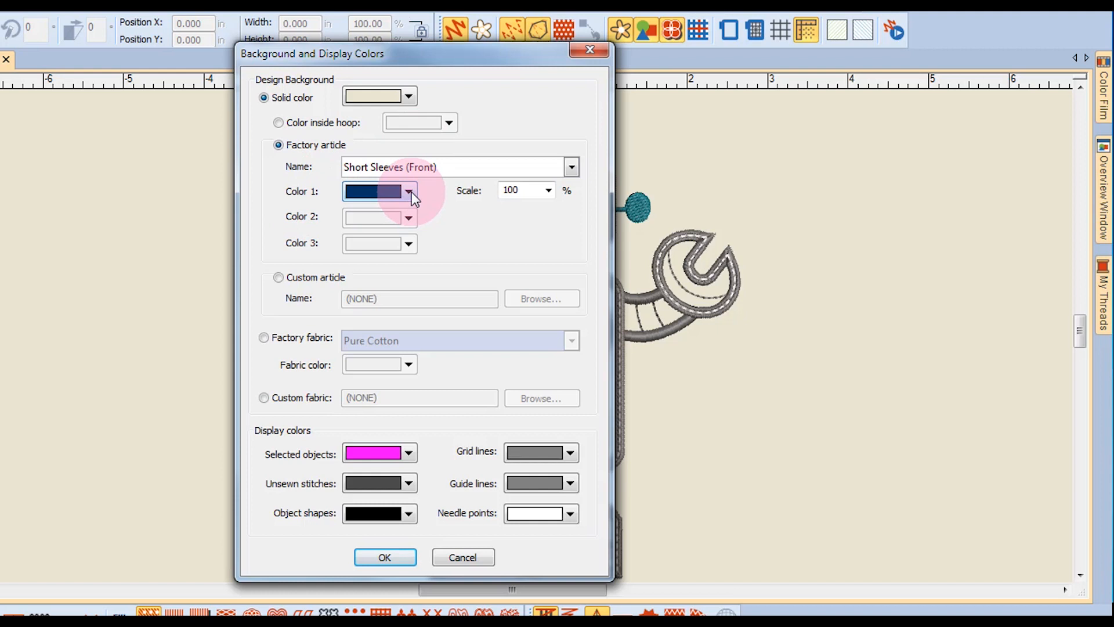
pyautogui.click(408, 191)
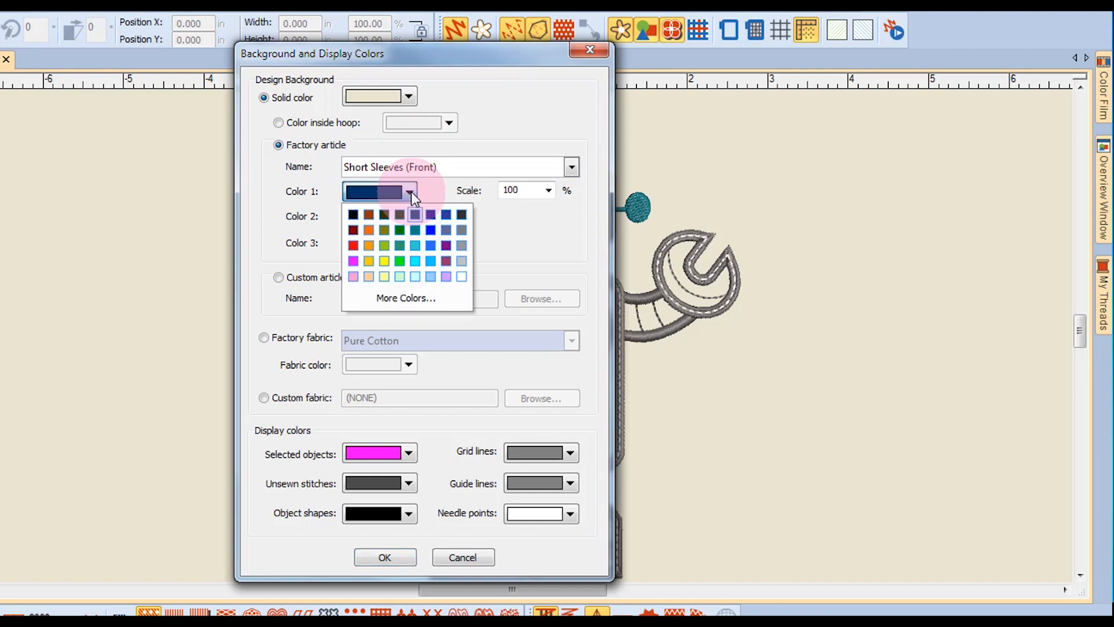
pyautogui.click(399, 228)
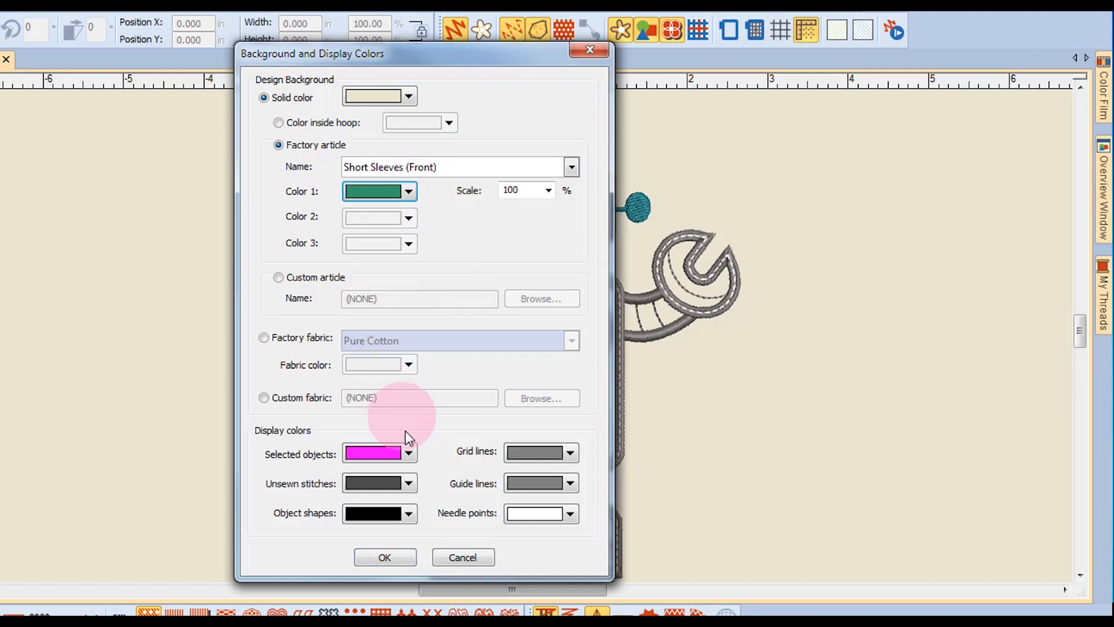
pyautogui.click(384, 557)
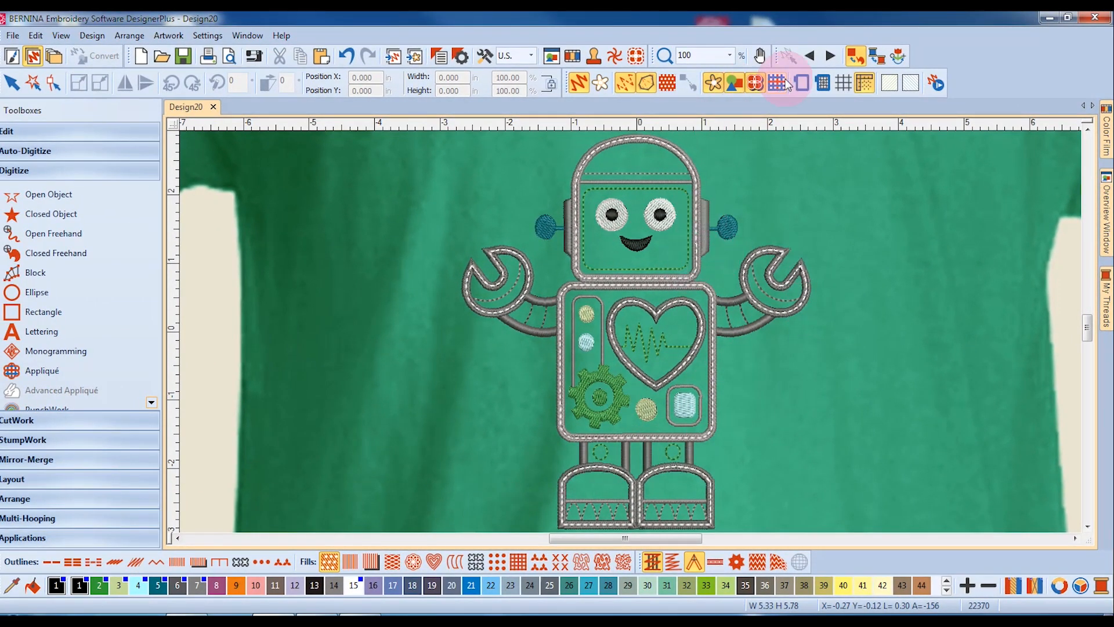
# - Zoom the view To Article so the entire T-shirt is visible
pyautogui.click(728, 56)
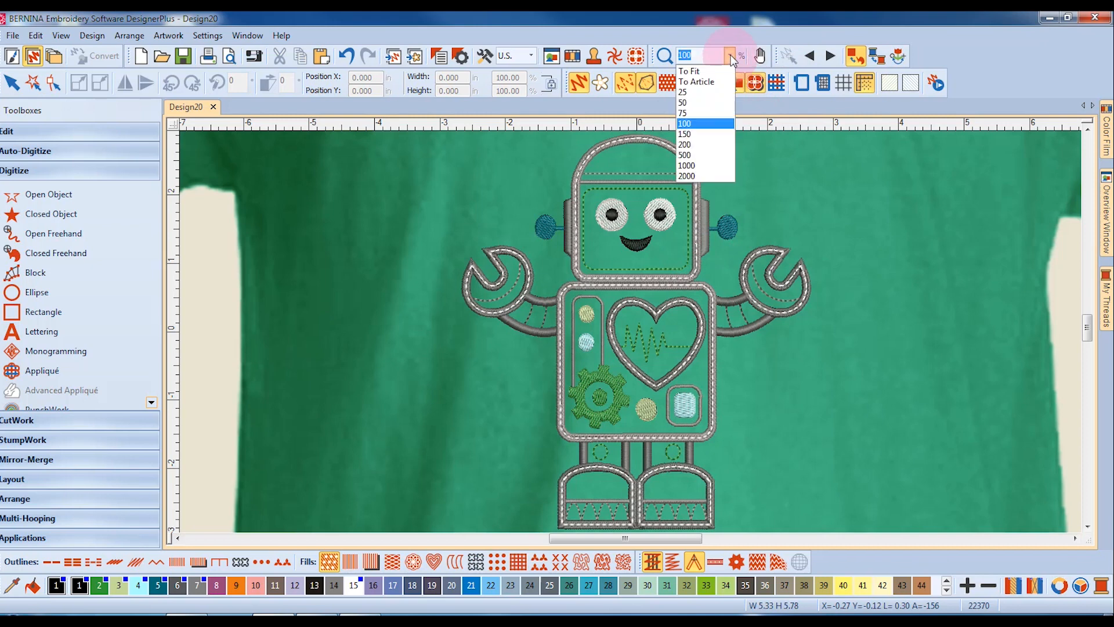
pyautogui.moveTo(705, 82)
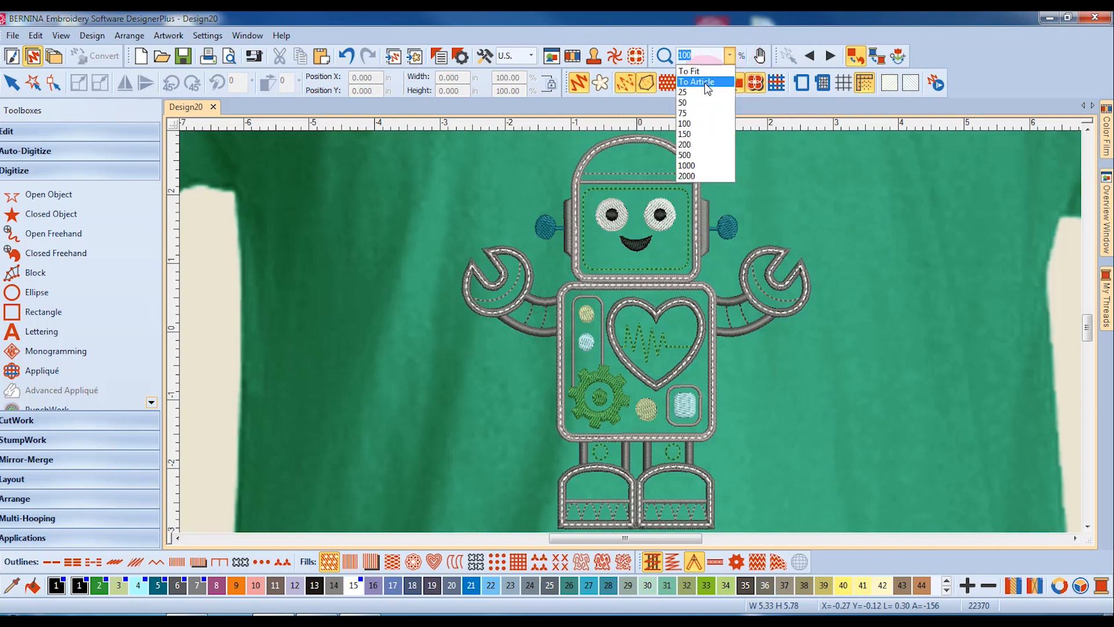
pyautogui.click(683, 92)
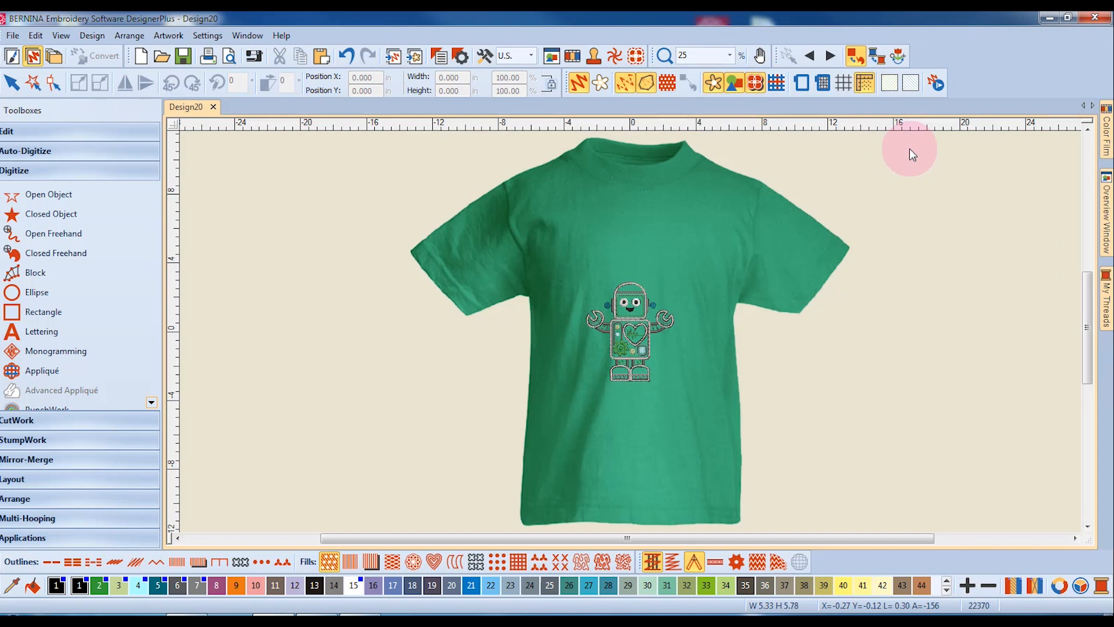
pyautogui.moveTo(912, 152)
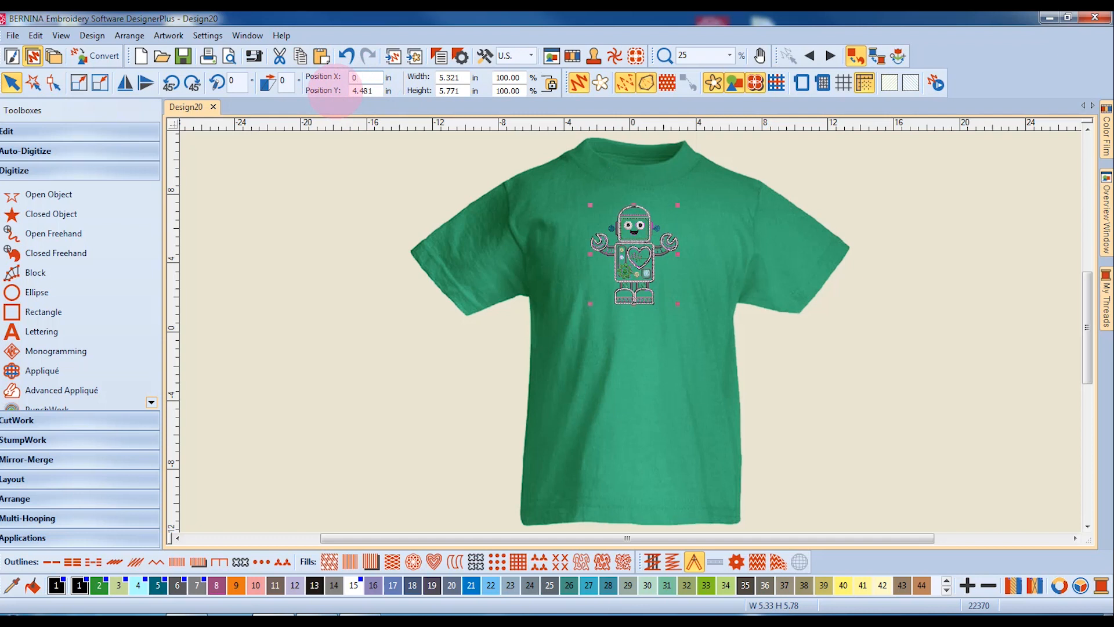
# - Set the robot design's Position X to 0.000
pyautogui.write('0.000')
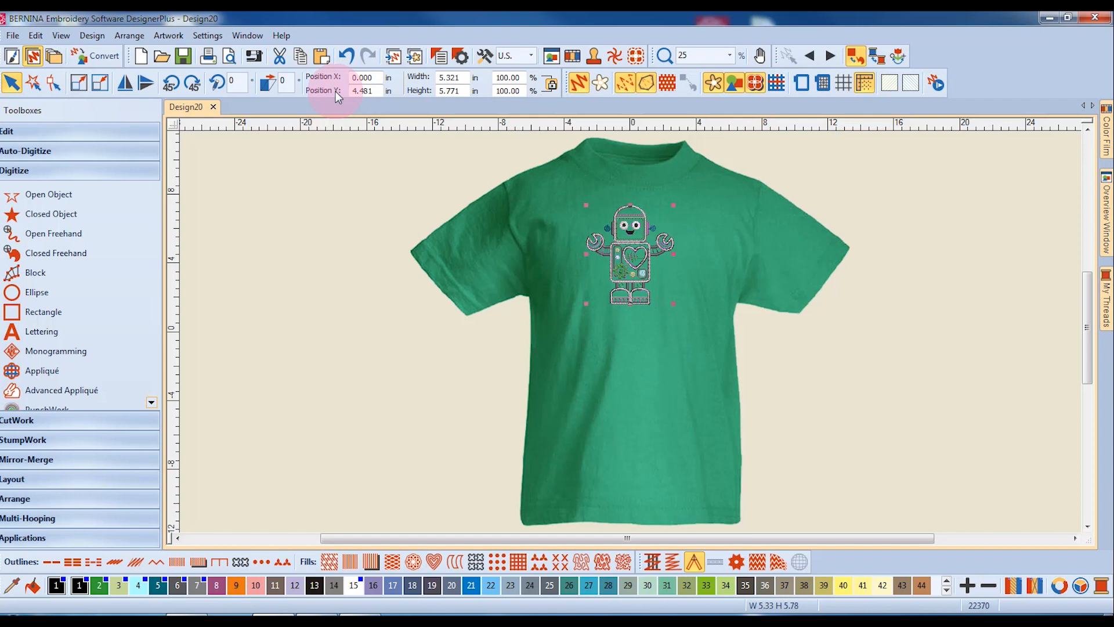
pyautogui.moveTo(298, 176)
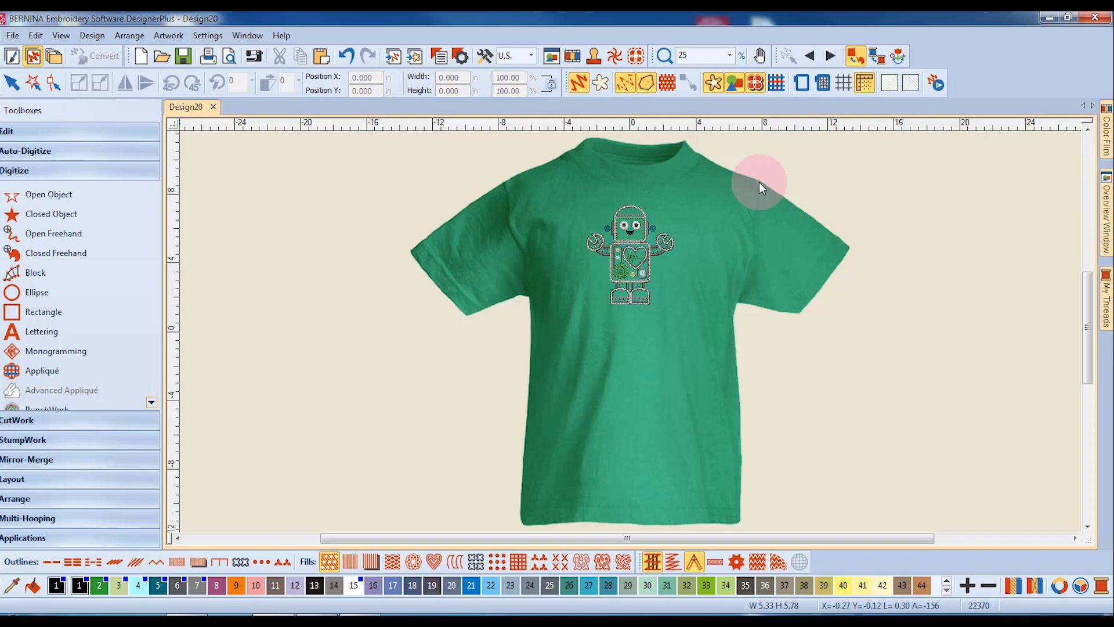
pyautogui.moveTo(361, 206)
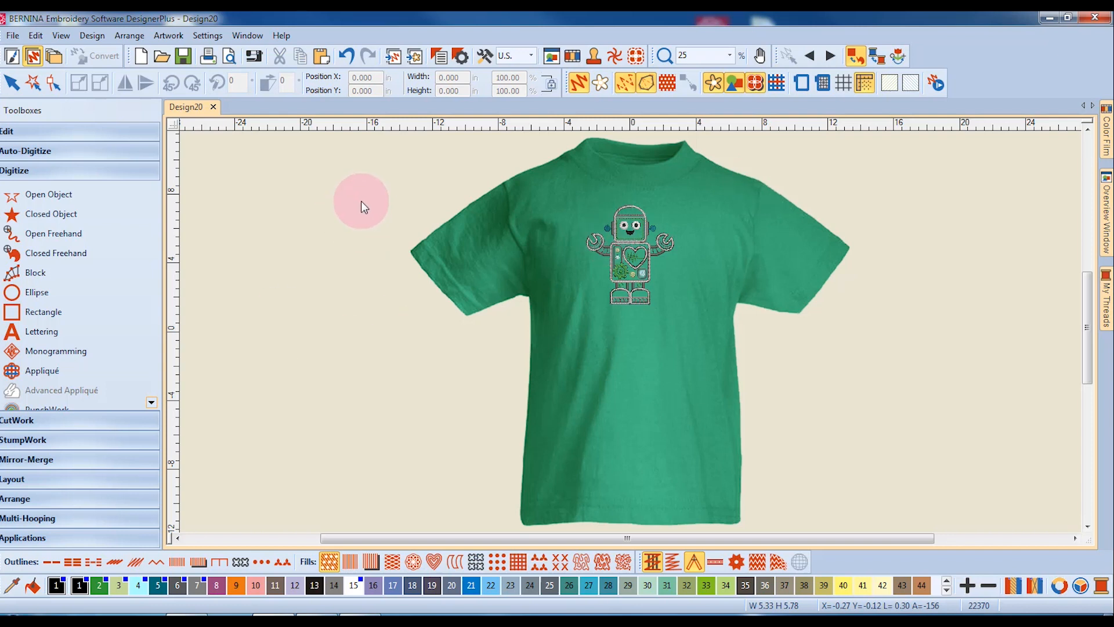
# - Calculate 18 ÷ 15.5 (about 1.161) in Windows Calculator, then close it
pyautogui.click(10, 610)
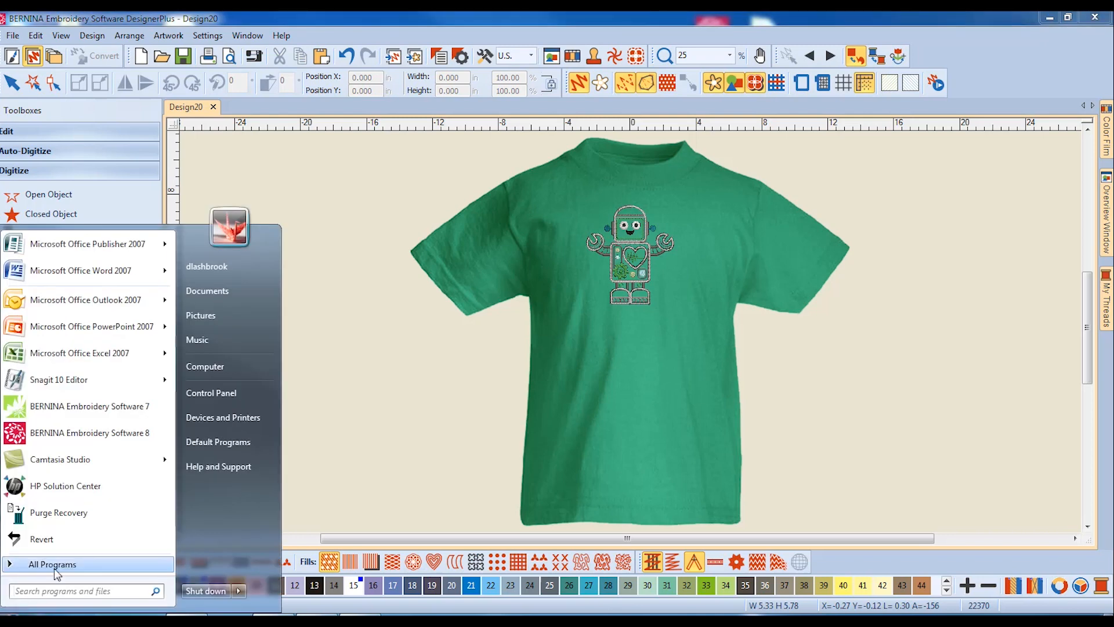
pyautogui.click(52, 564)
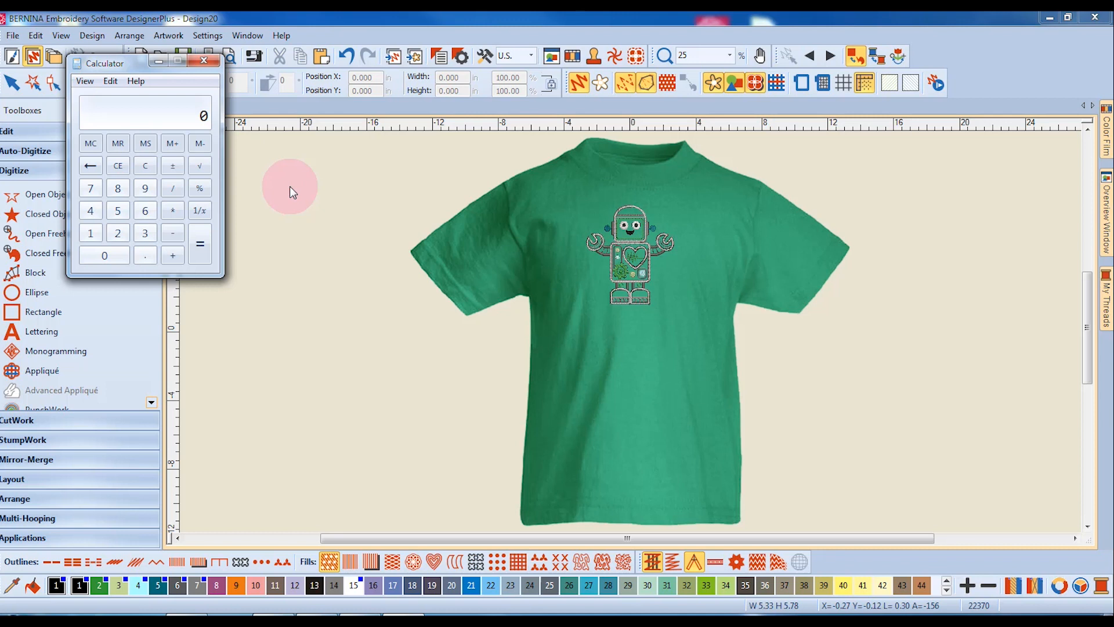
pyautogui.click(90, 232)
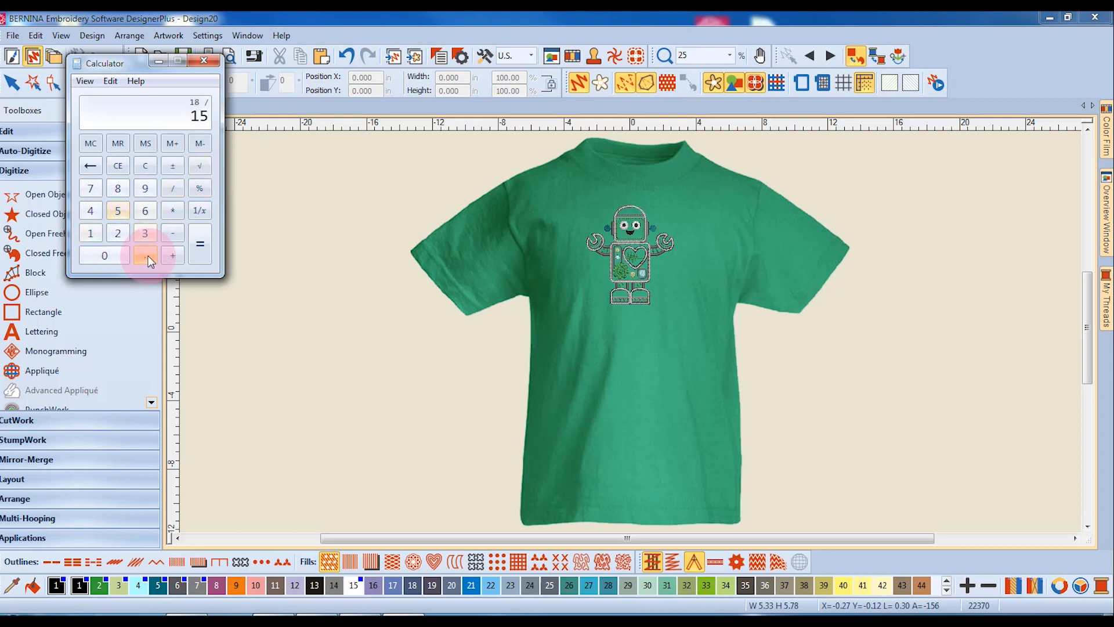
pyautogui.click(145, 255)
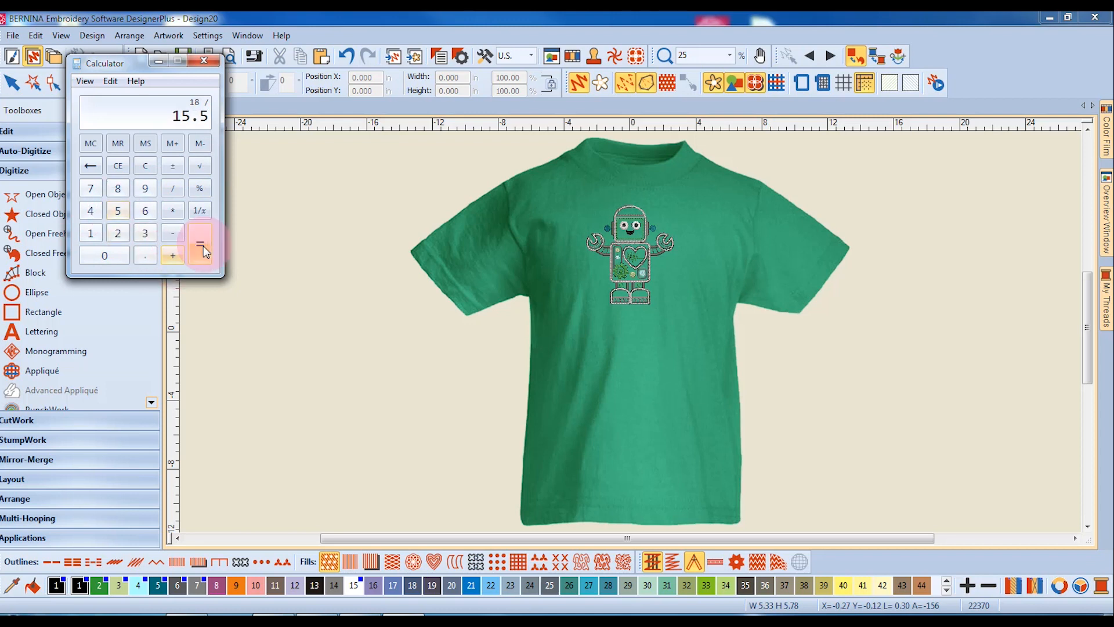
pyautogui.click(199, 243)
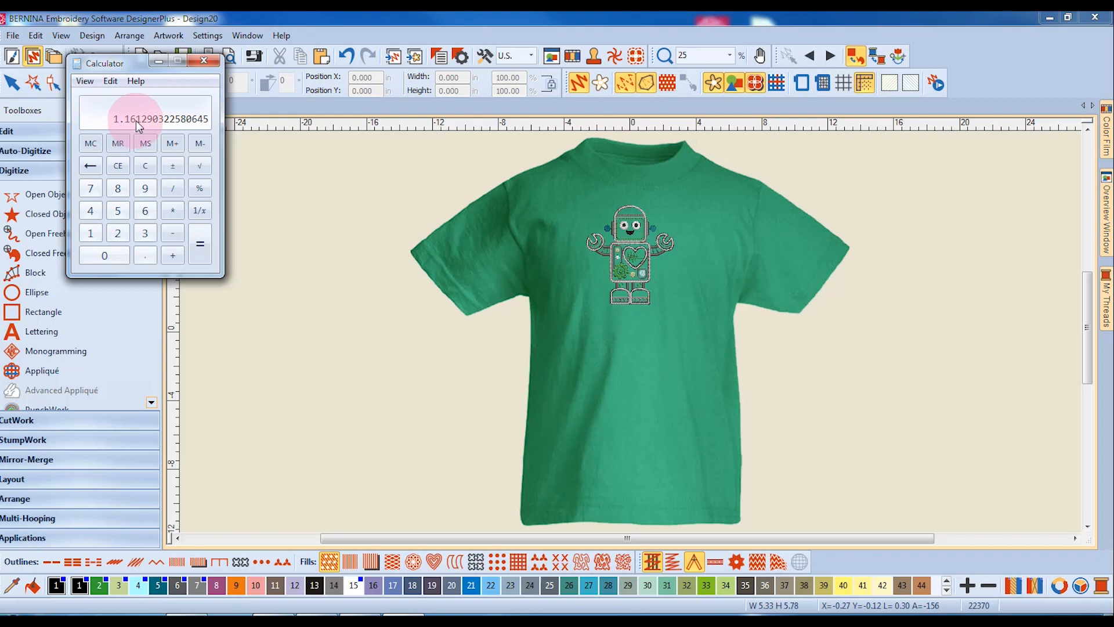
pyautogui.moveTo(211, 63)
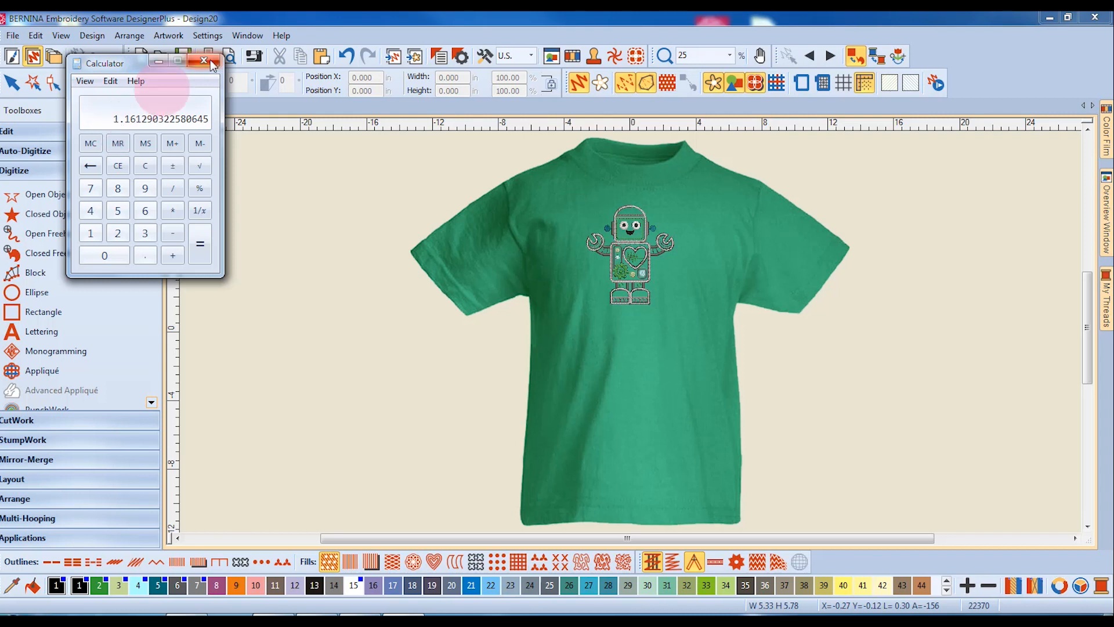
pyautogui.click(203, 63)
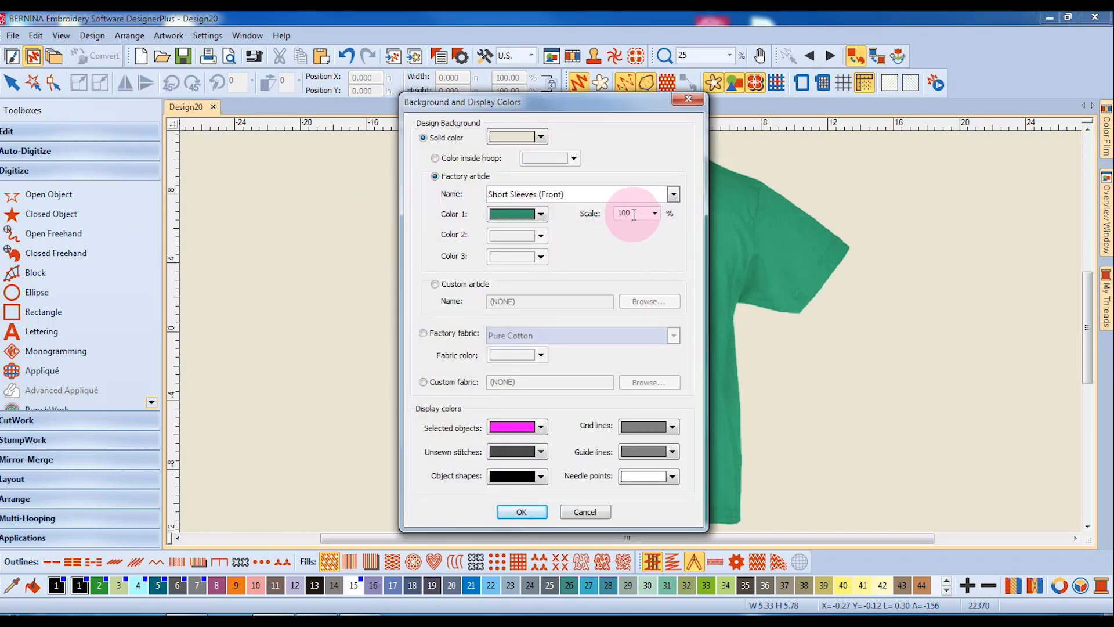
# - Set the T-shirt article's background scale to 116%
pyautogui.write('116')
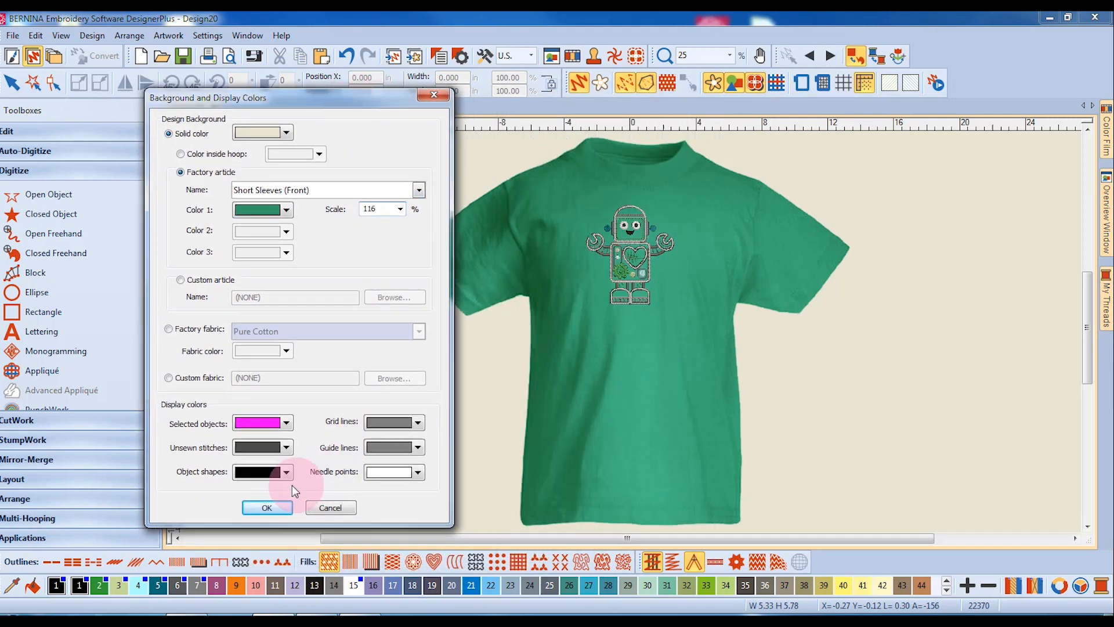
pyautogui.click(266, 507)
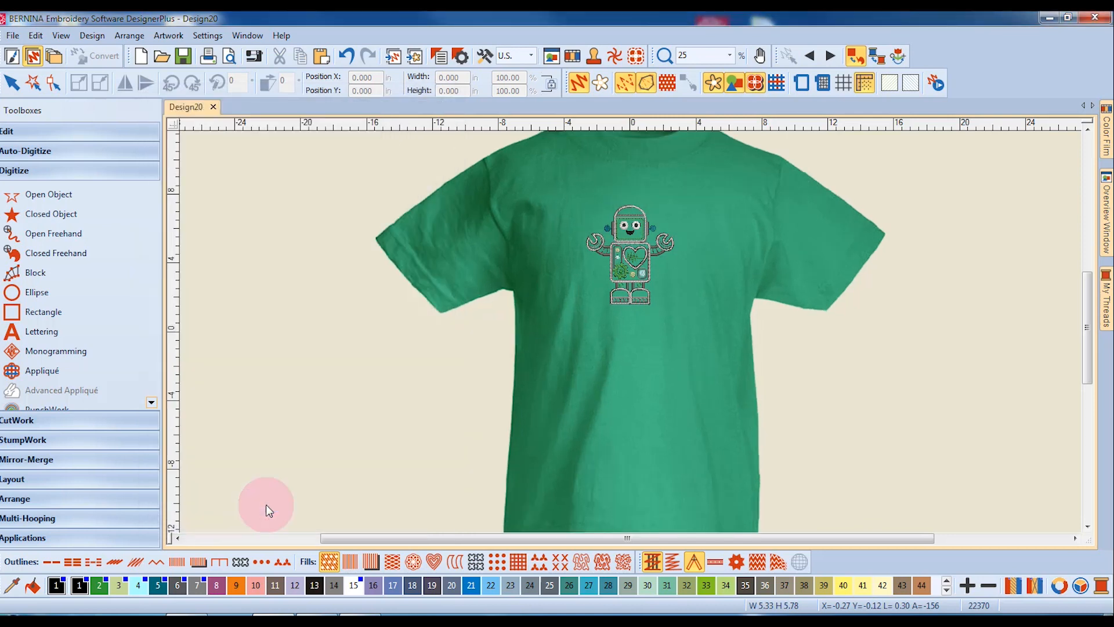